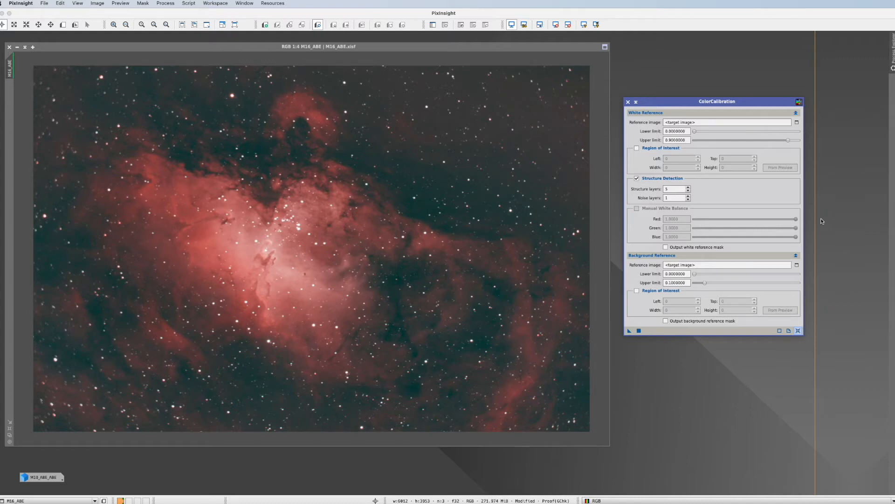
mouse_move(675, 64)
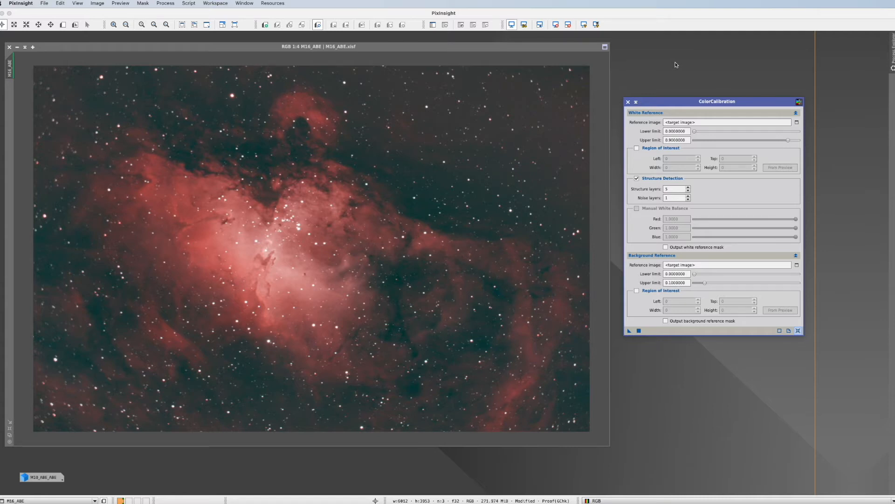
mouse_move(739, 103)
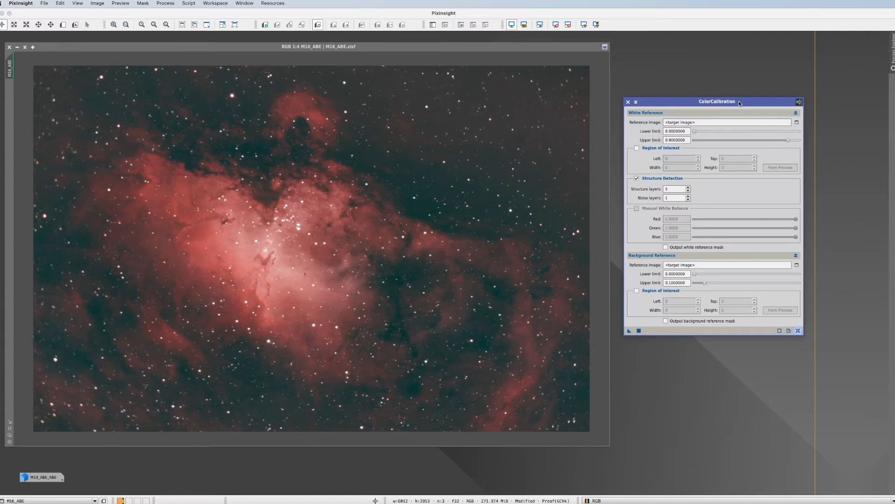
mouse_move(687, 61)
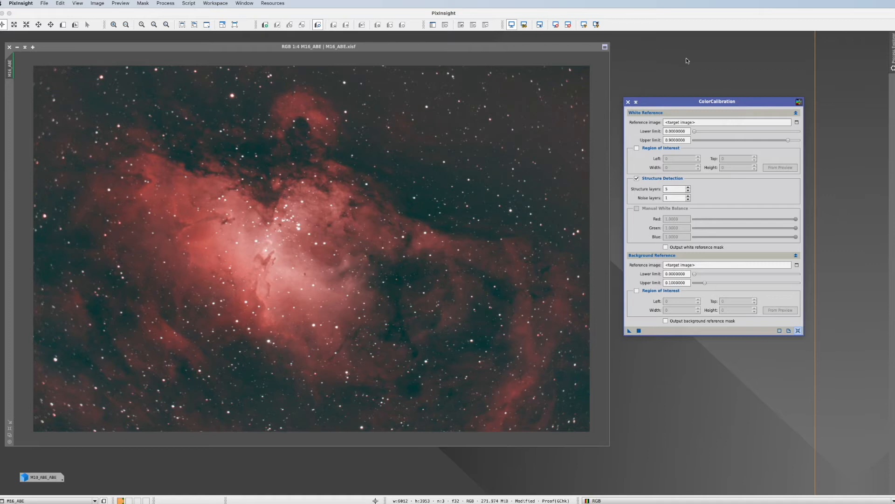
mouse_move(687, 92)
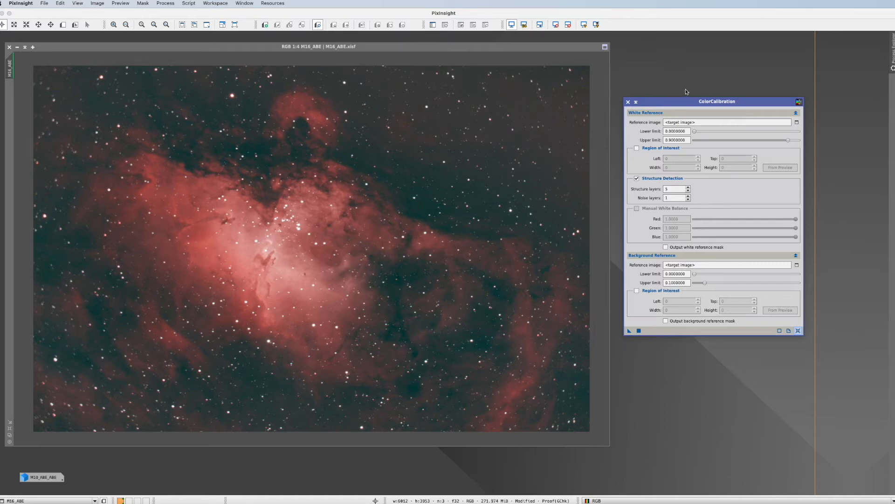
mouse_move(744, 96)
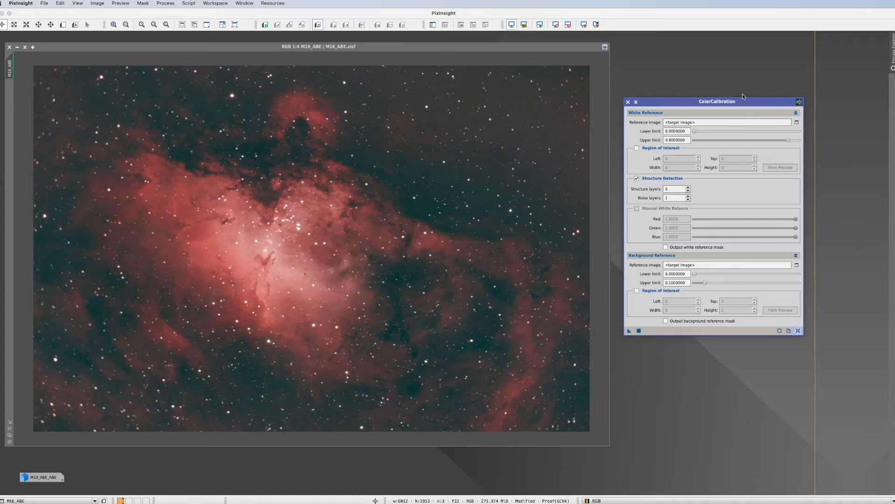
mouse_move(741, 108)
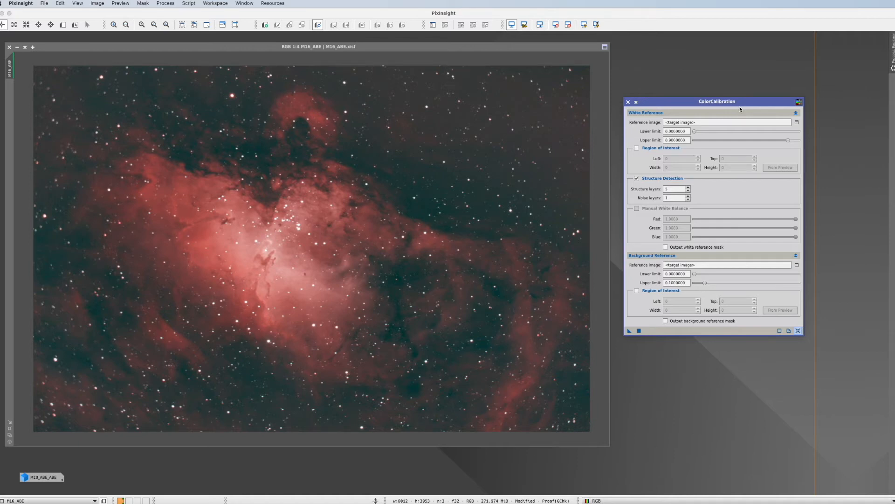
mouse_move(739, 106)
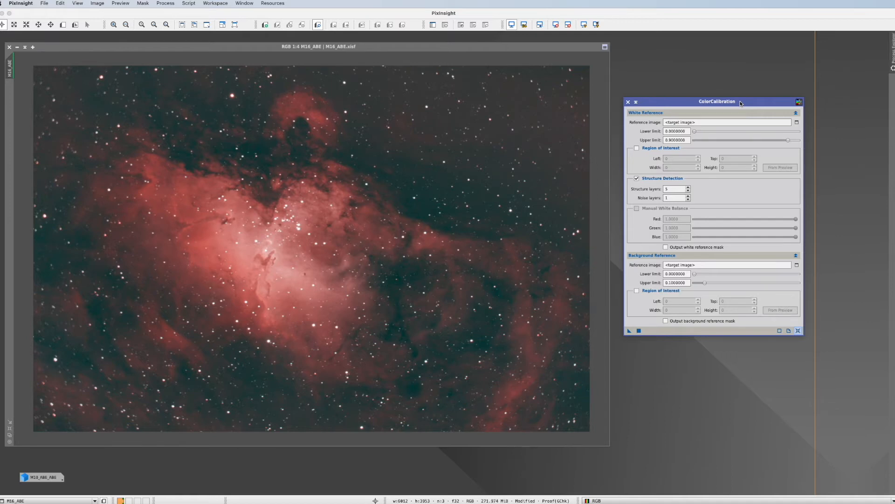
- Disable structure detection and enable manual white balance with red, green and blue at 1.0000
left_click(637, 178)
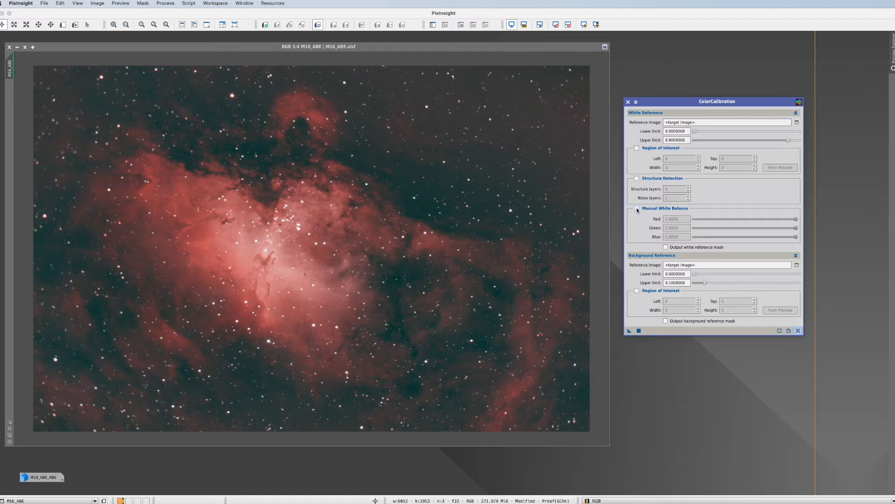
left_click(637, 208)
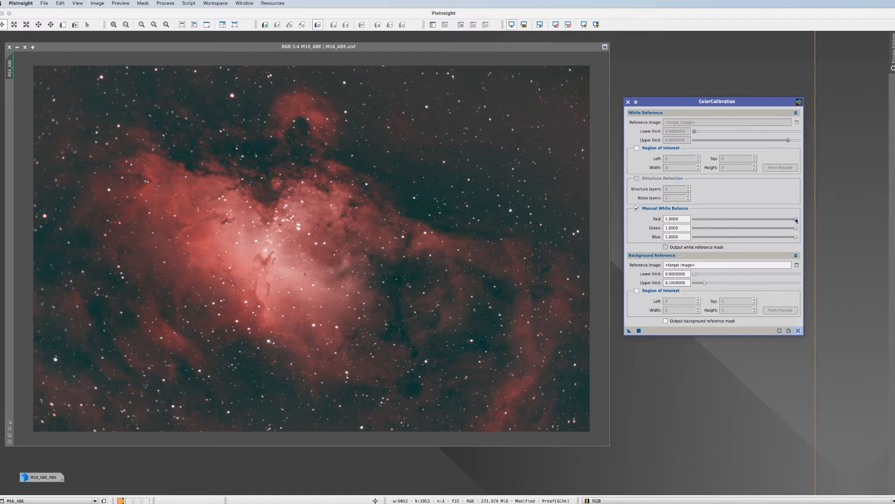
mouse_move(785, 235)
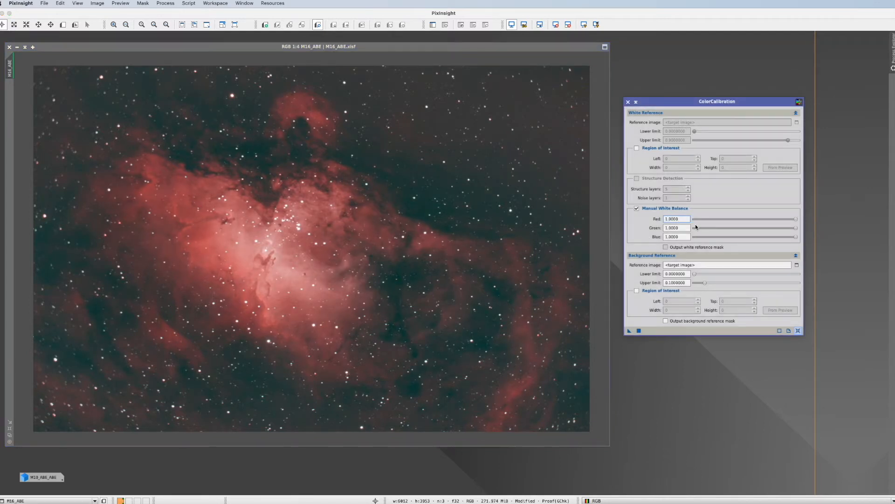
mouse_move(637, 229)
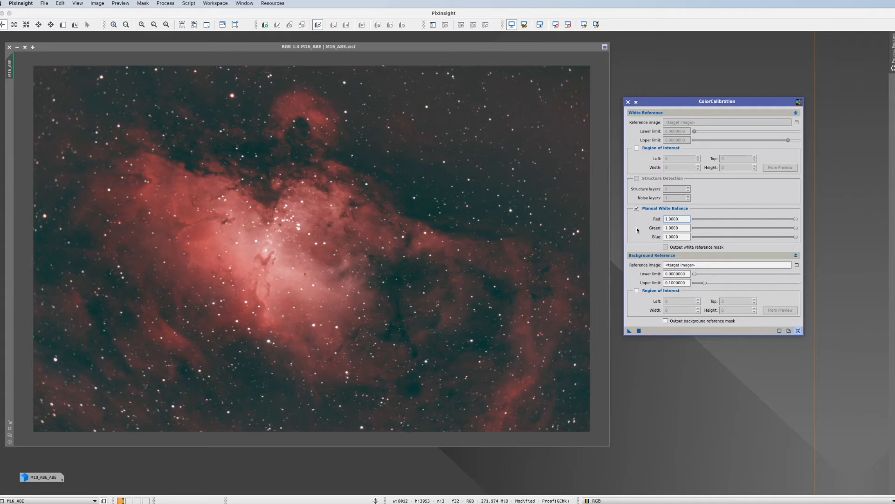
- Return to automatic white balance and enable the white reference mask output
left_click(637, 208)
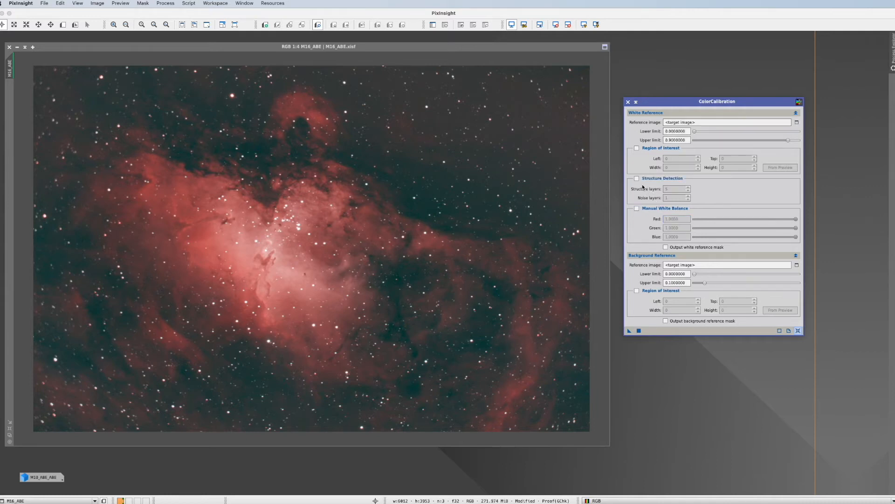
mouse_move(637, 179)
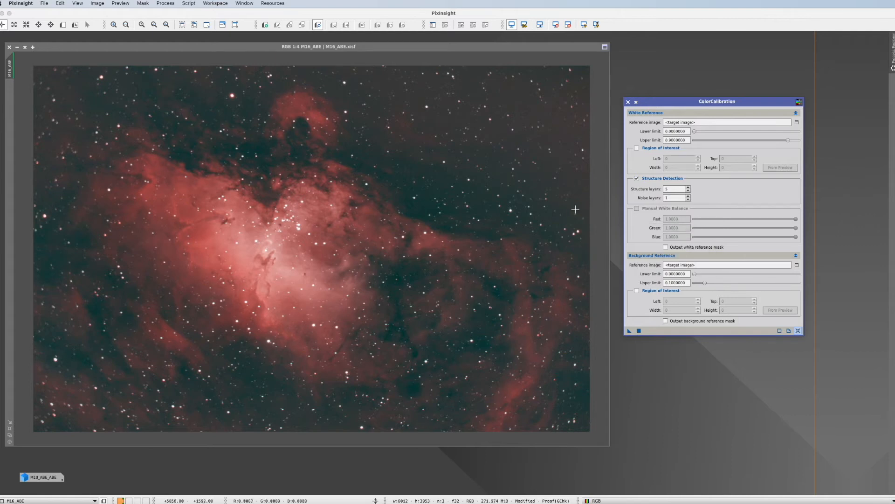
mouse_move(485, 183)
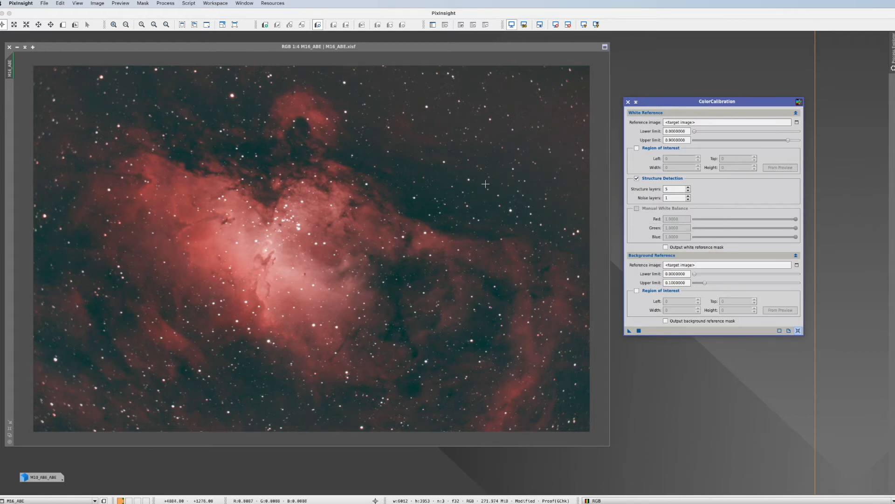
mouse_move(476, 169)
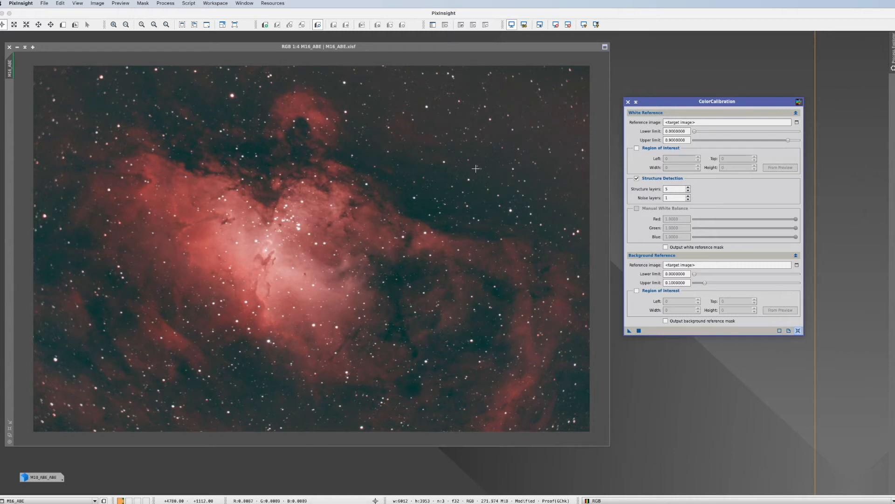
mouse_move(596, 196)
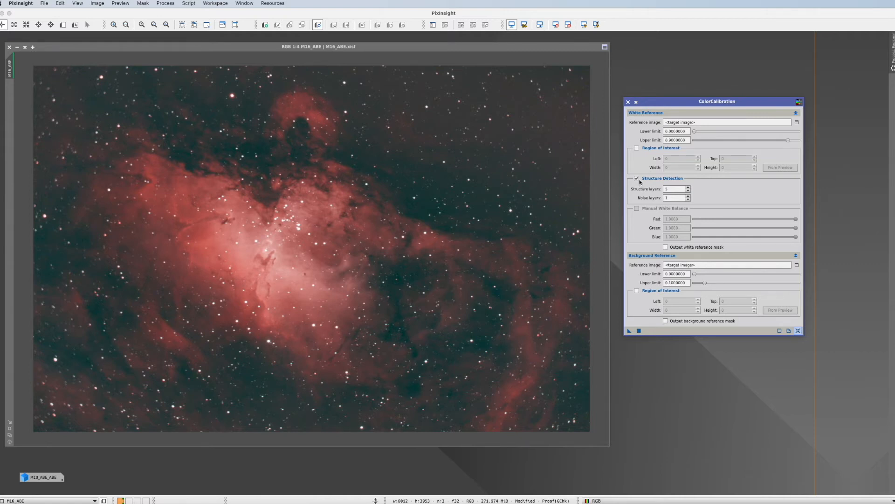
mouse_move(666, 246)
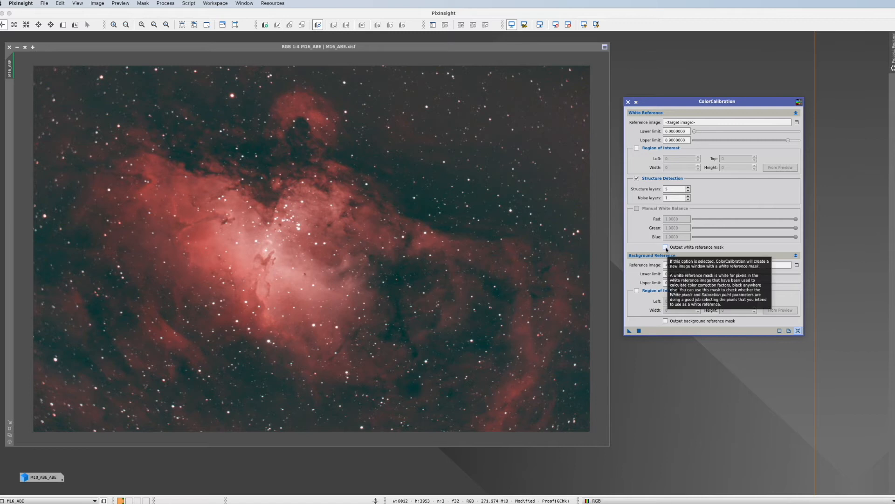
left_click(664, 247)
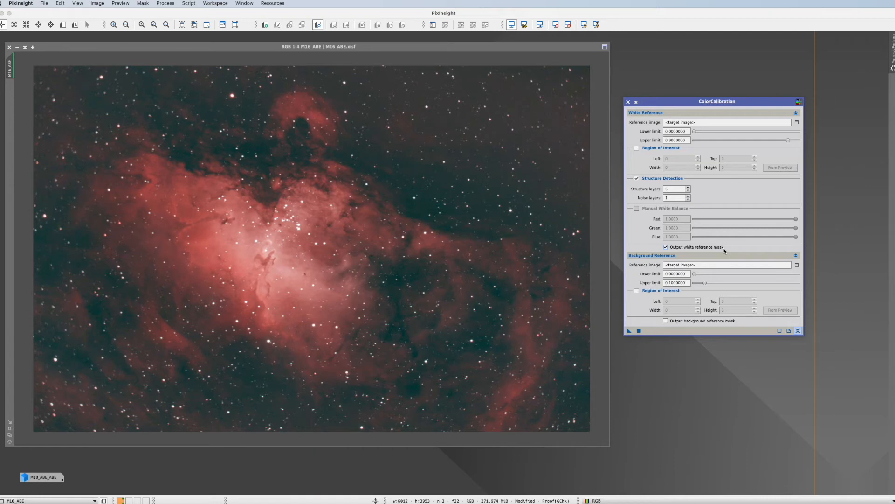
mouse_move(639, 246)
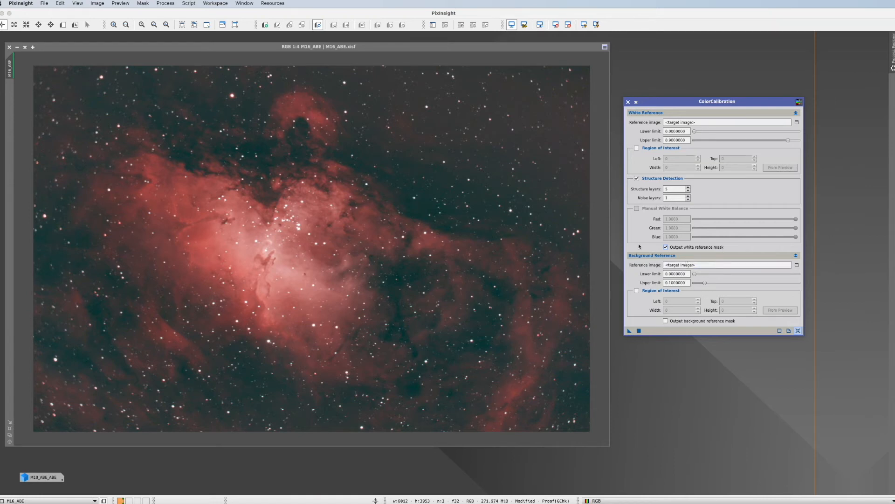
- Use Preview01's 89×89 dark-sky patch as the ColorCalibration background region
left_click(154, 24)
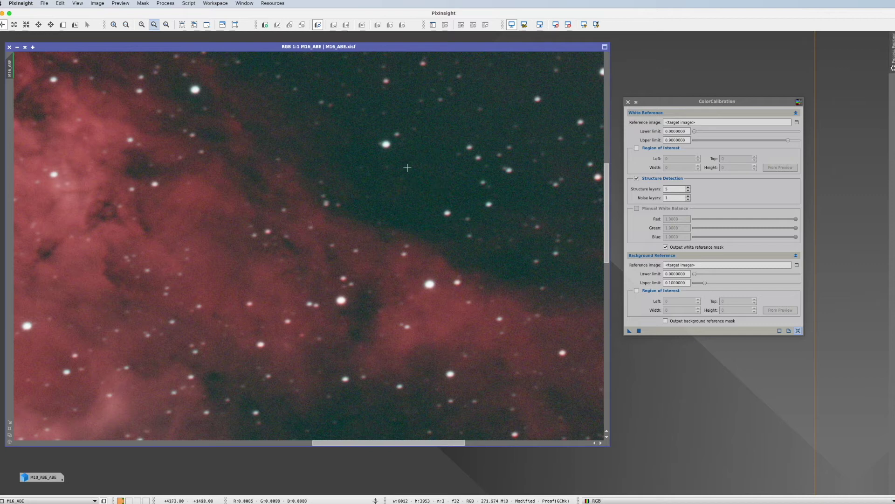
mouse_move(401, 179)
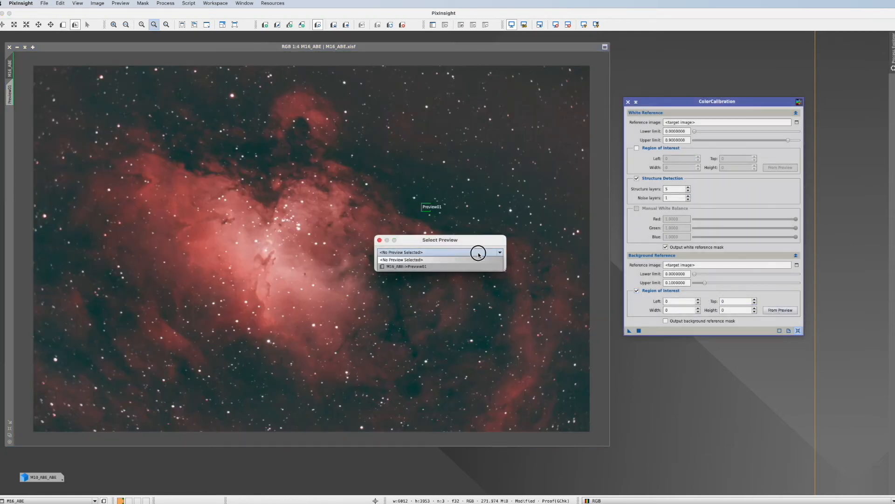
left_click(406, 266)
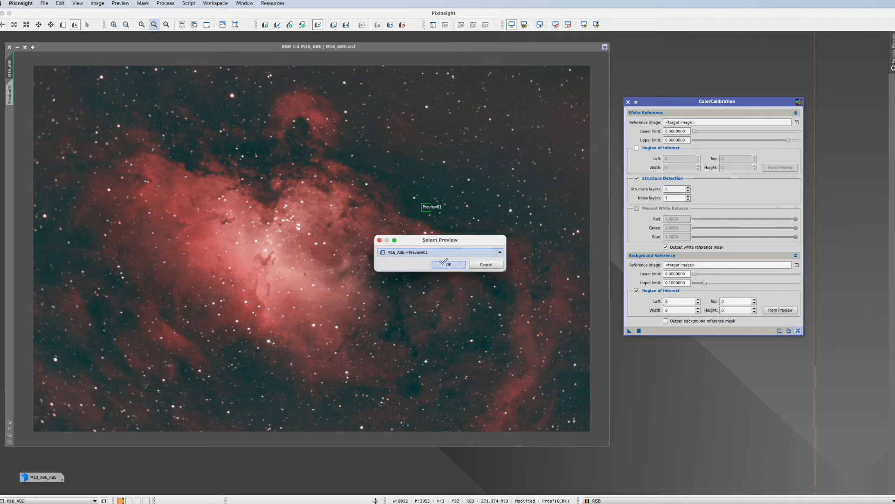
left_click(449, 264)
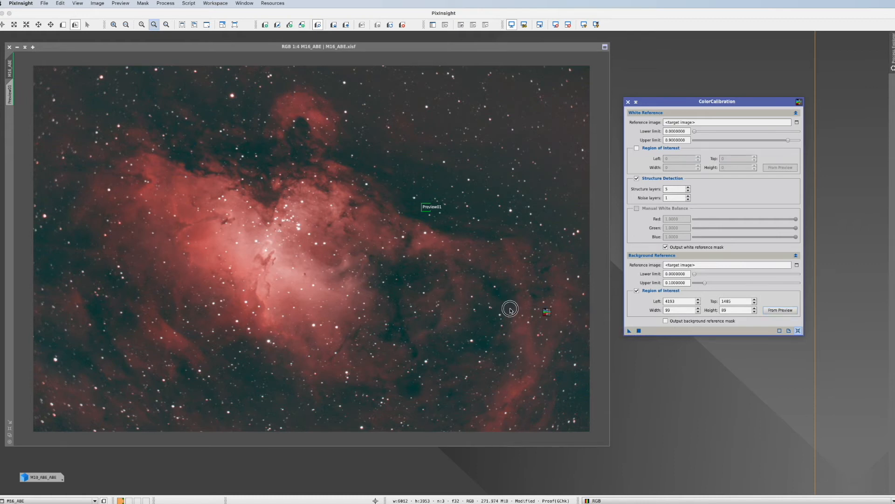
- Run ColorCalibration on M16_ABE, producing the M16_ABE_white reference star mask
left_click(630, 330)
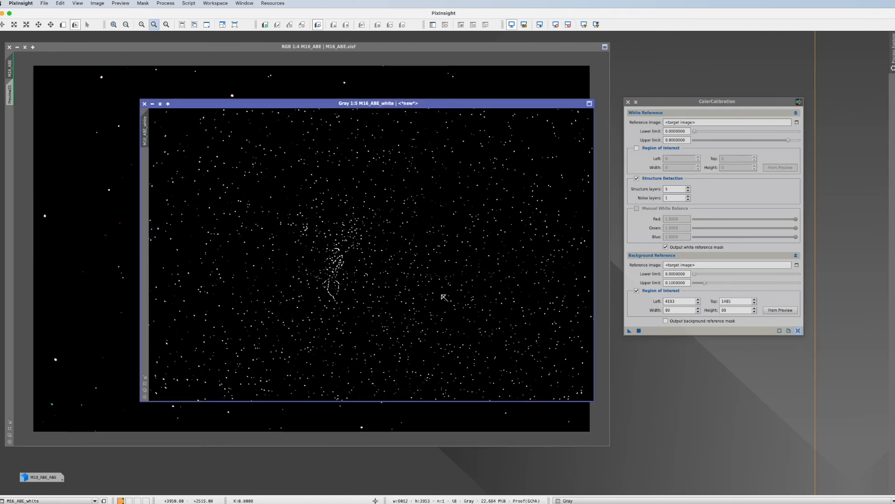
mouse_move(301, 242)
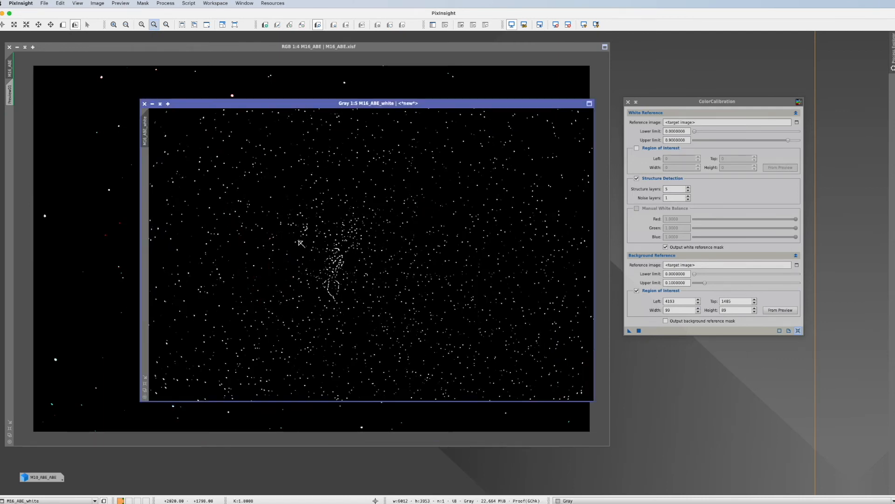
mouse_move(528, 247)
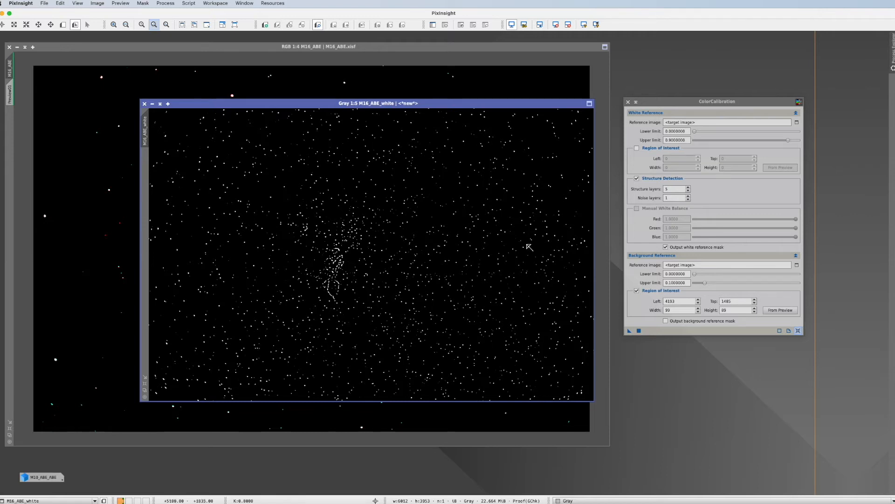
mouse_move(131, 100)
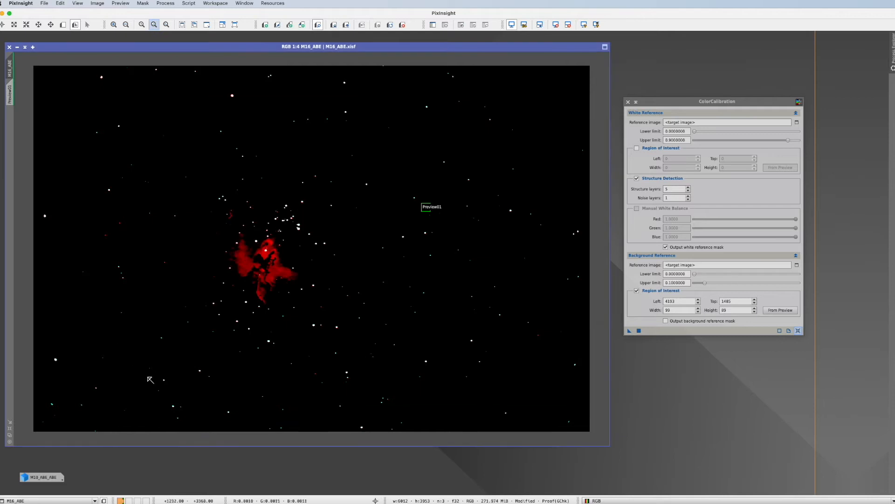
mouse_move(457, 394)
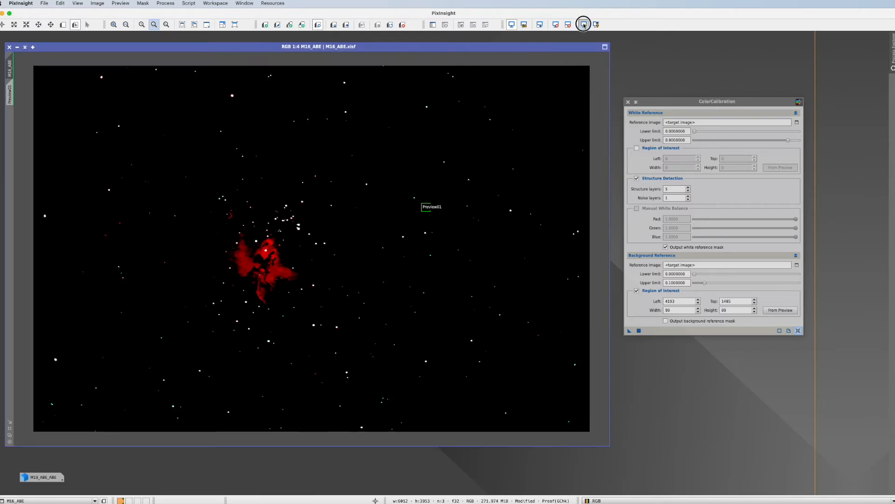
- Auto-stretch the calibrated M16 image so the red nebula and stars show clearly
left_click(582, 24)
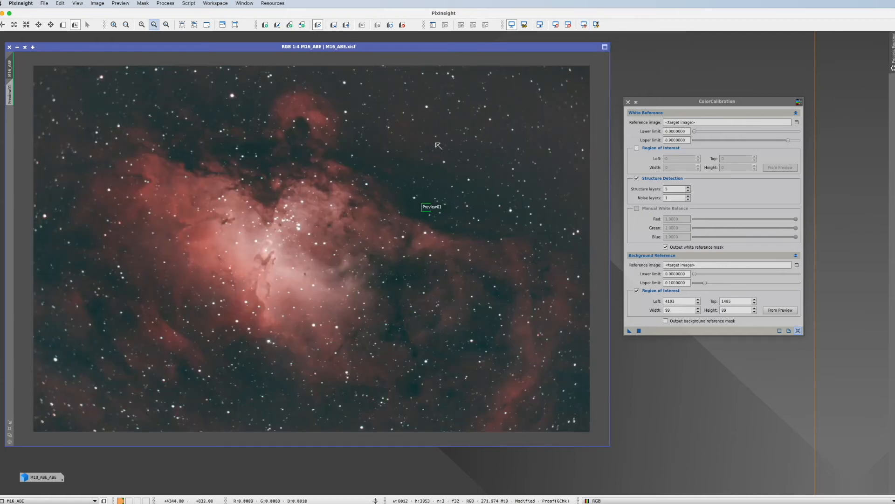
mouse_move(353, 216)
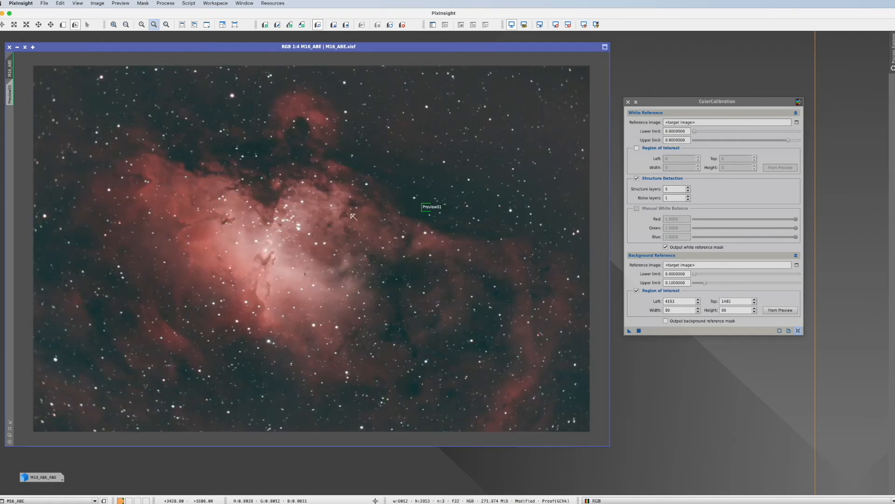
mouse_move(393, 174)
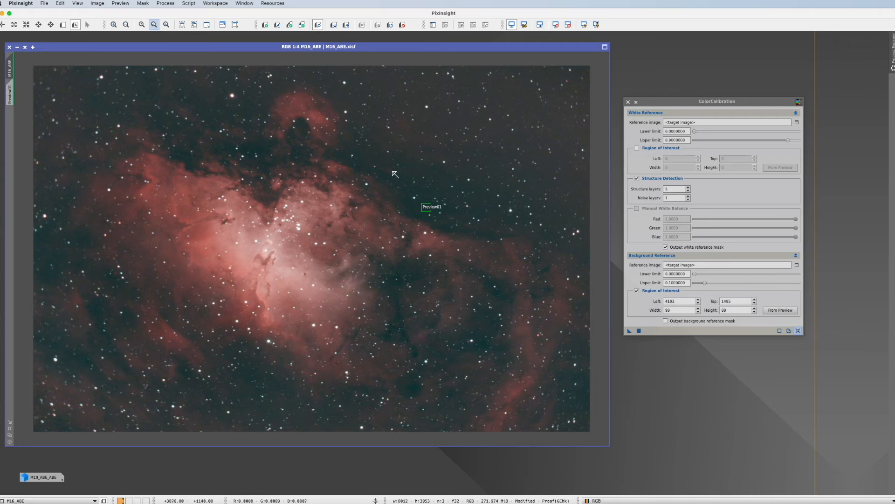
mouse_move(355, 126)
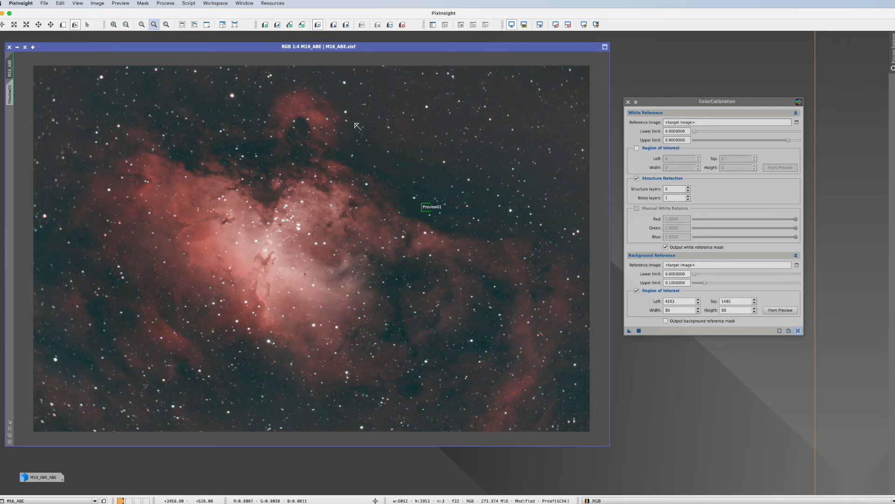
mouse_move(350, 115)
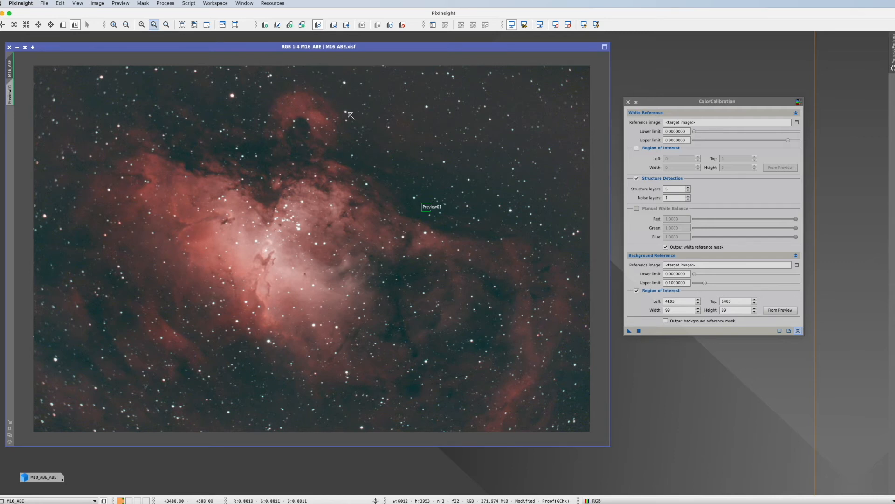
mouse_move(492, 304)
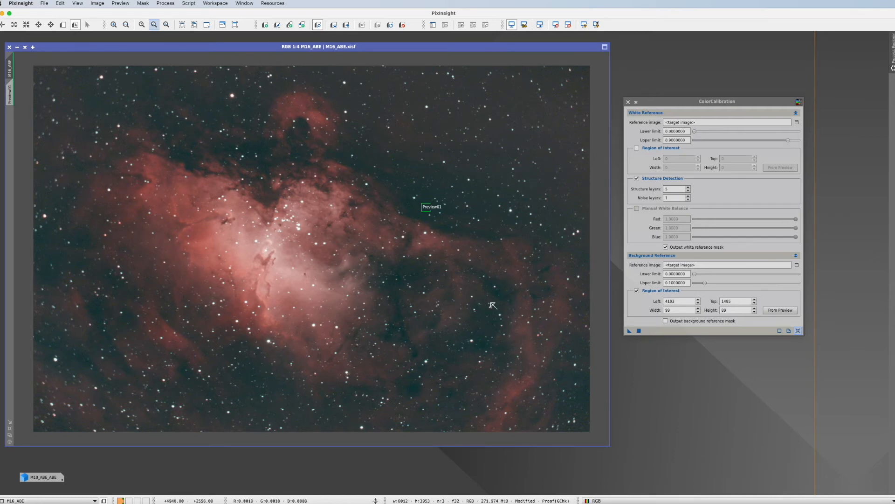
mouse_move(74, 232)
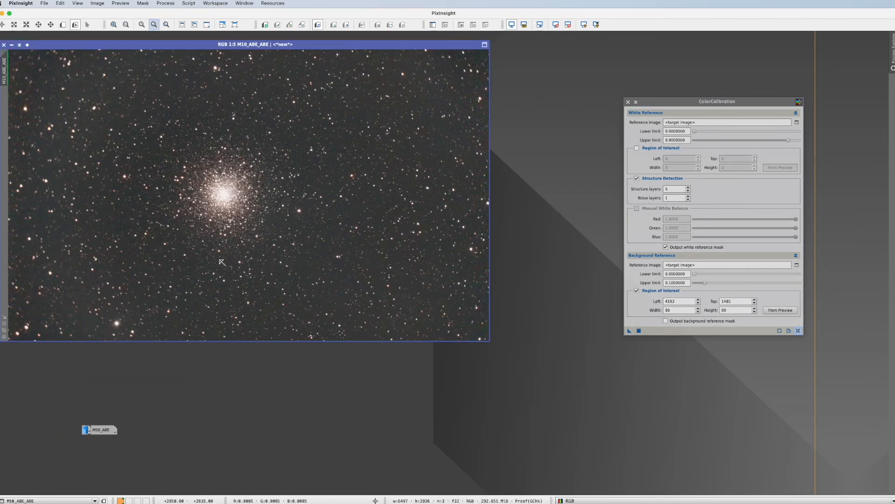
- Switch off structure detection for the white reference on the M10_ABE_ABE image
left_click(636, 178)
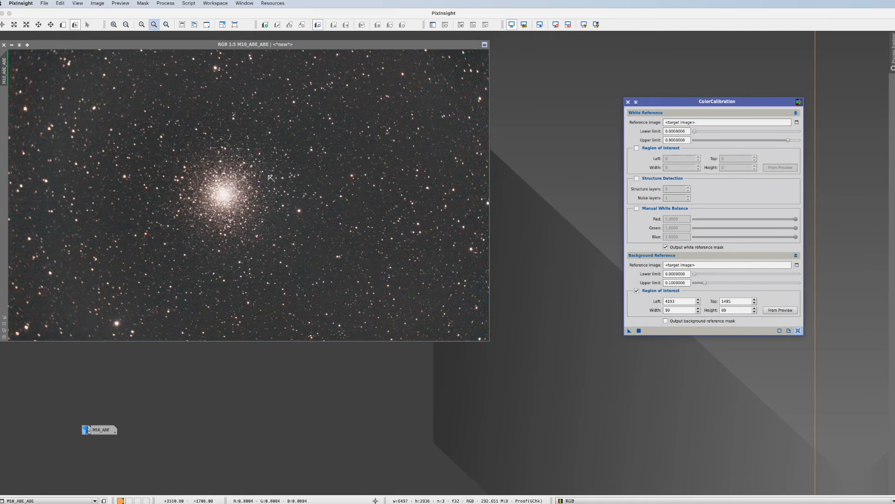
mouse_move(234, 198)
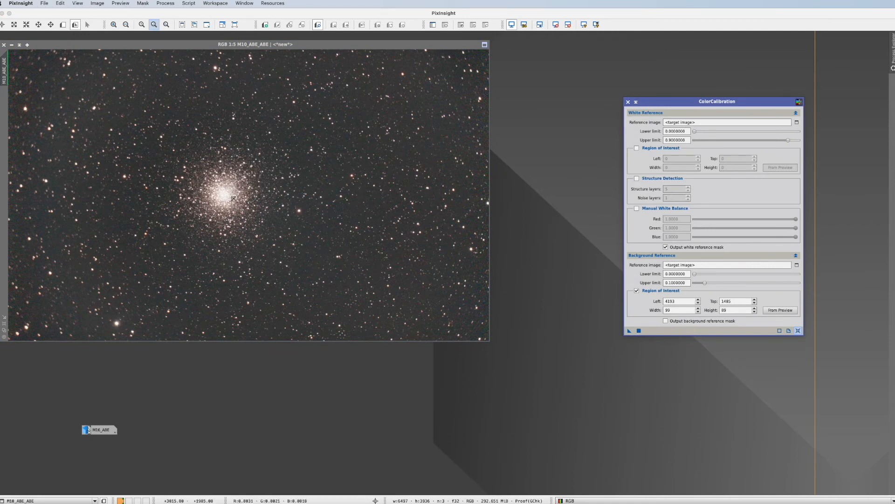
mouse_move(234, 201)
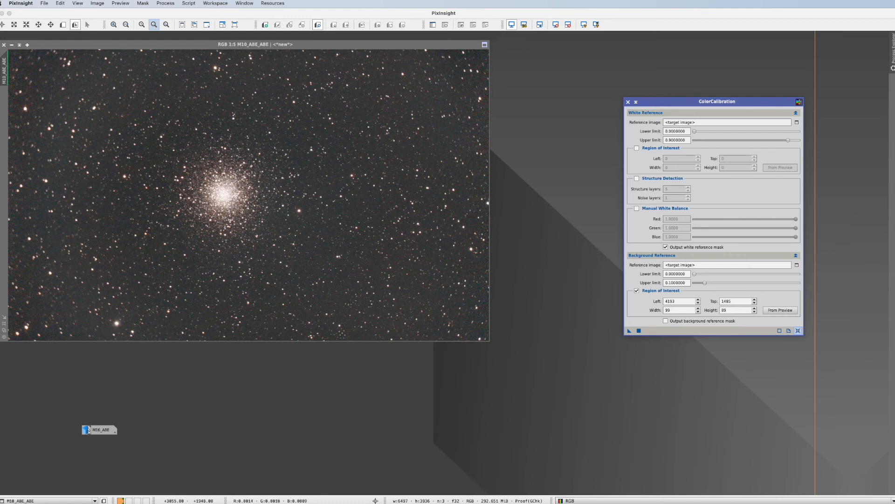
mouse_move(117, 43)
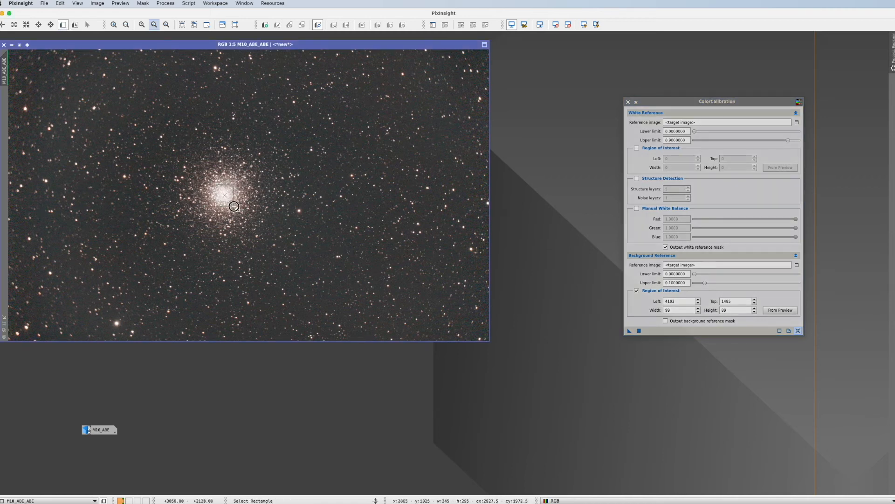
mouse_move(236, 209)
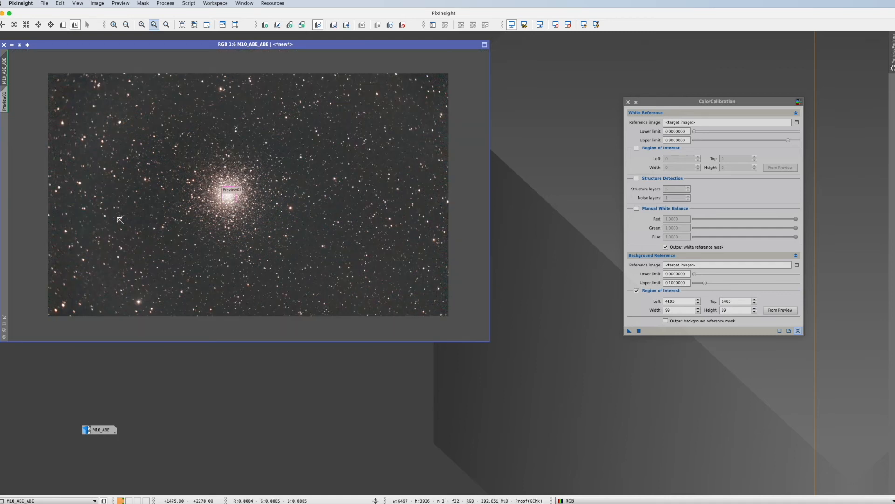
- Mark a small dark-sky patch left of the M10 core as Preview02, with structure detection off
left_click(141, 24)
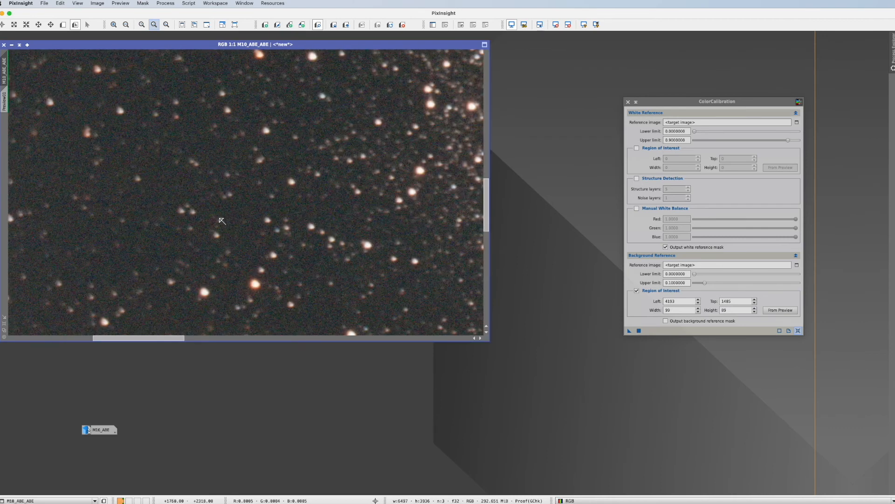
left_click(153, 25)
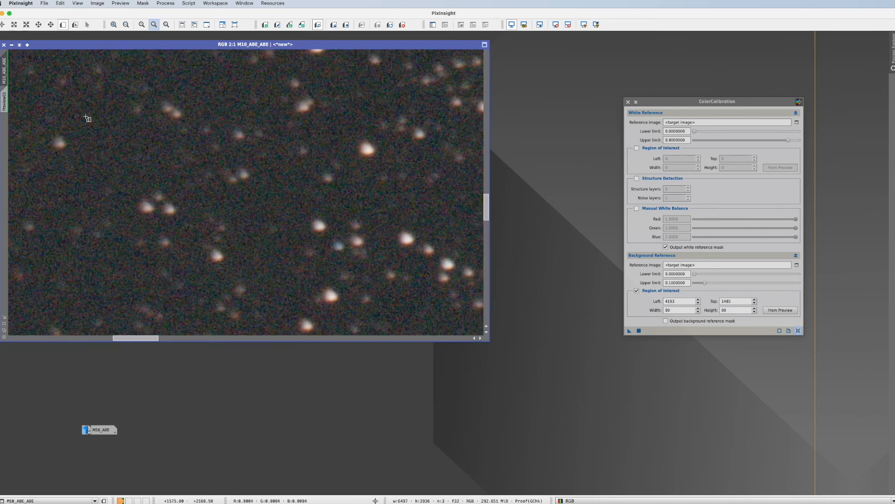
left_click_drag(88, 137, 152, 176)
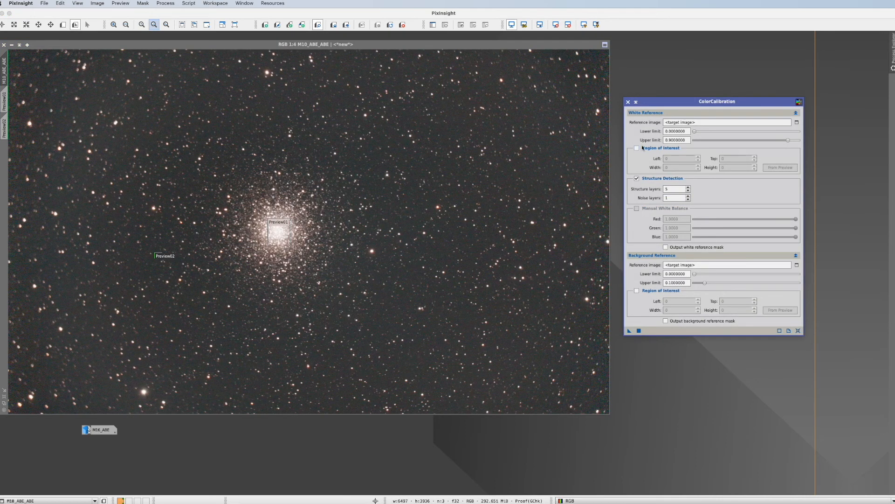
left_click(637, 178)
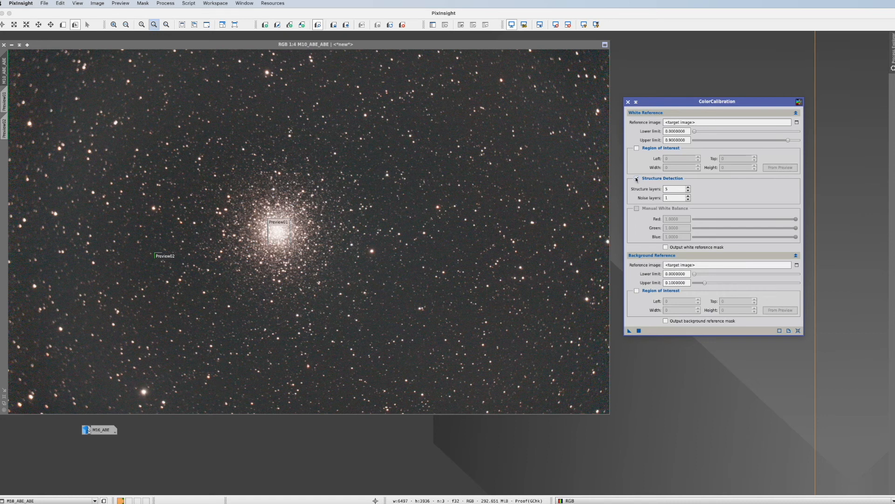
- Restrict the white reference region of interest to the cluster-core Preview01
left_click(637, 178)
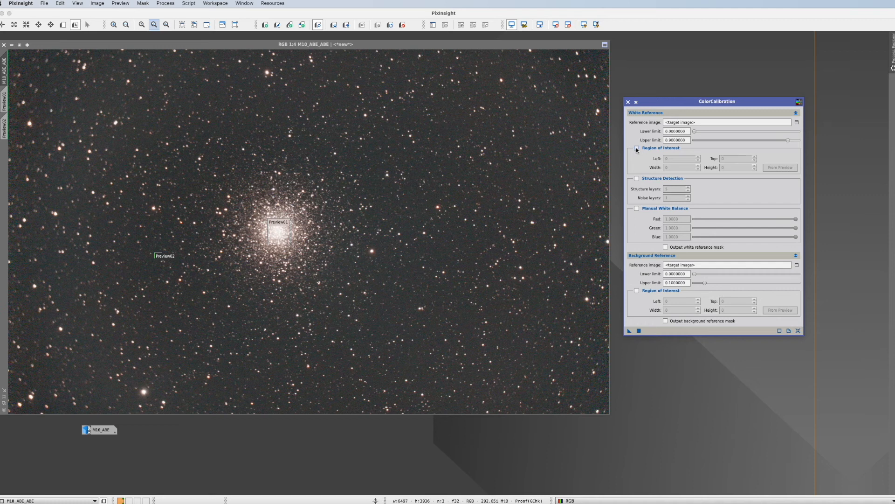
left_click(637, 148)
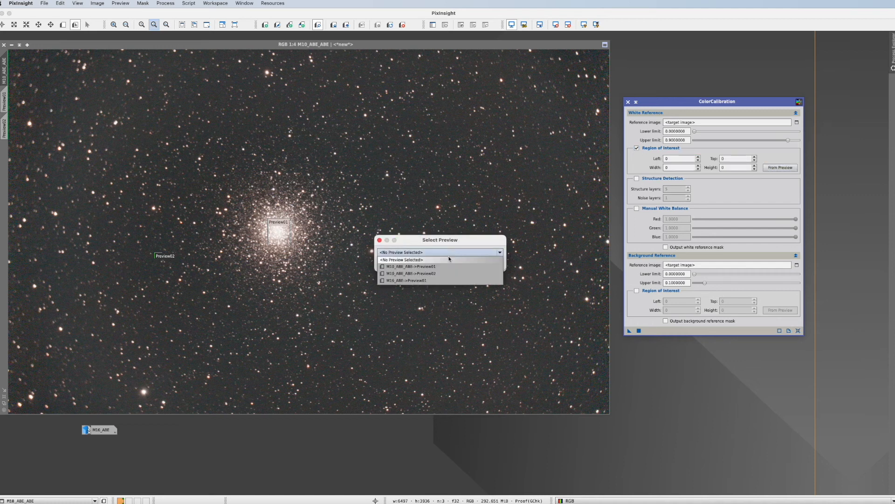
left_click(409, 266)
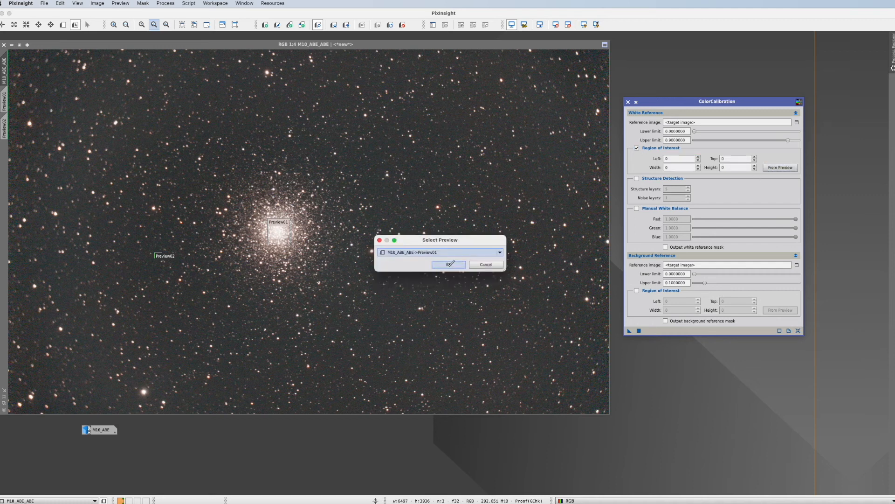
left_click(449, 264)
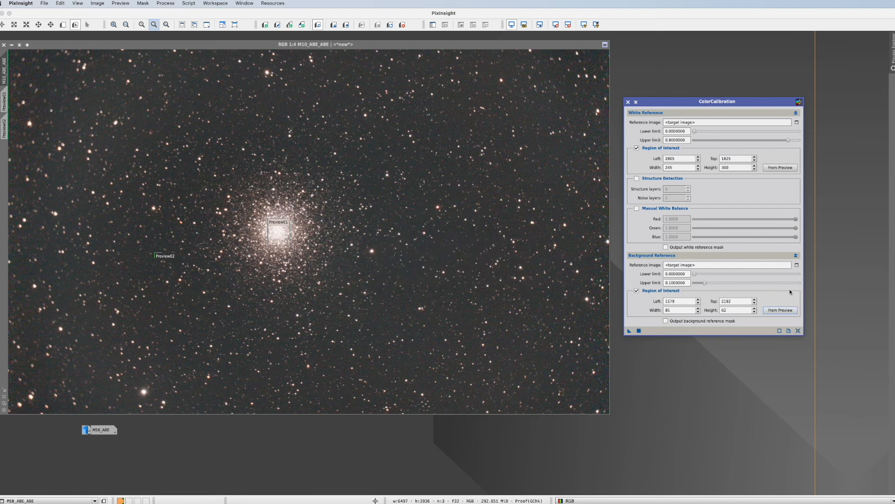
mouse_move(625, 345)
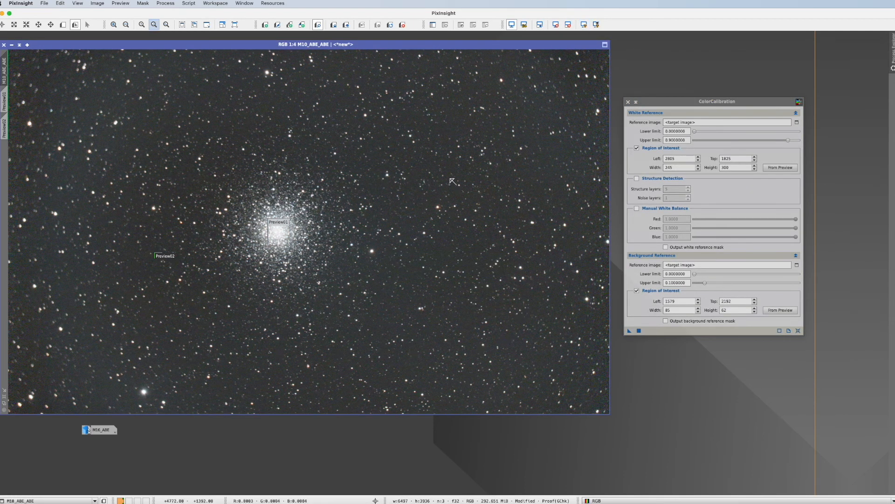
mouse_move(244, 237)
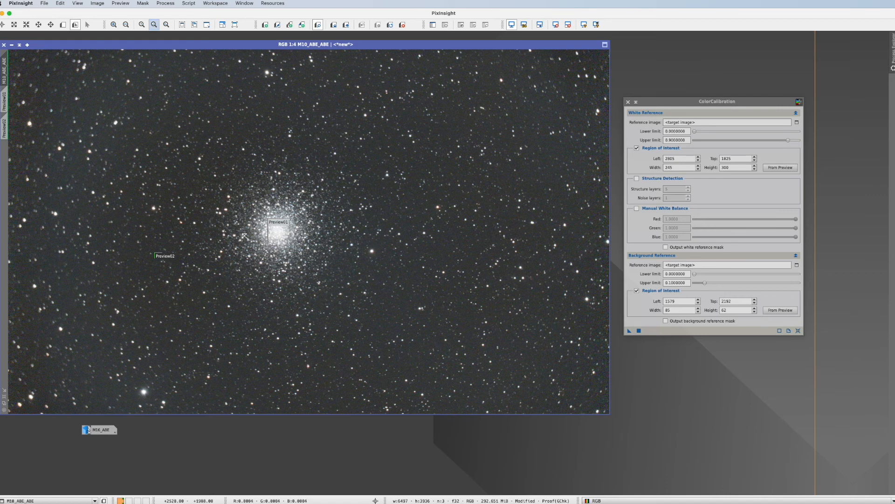
mouse_move(276, 277)
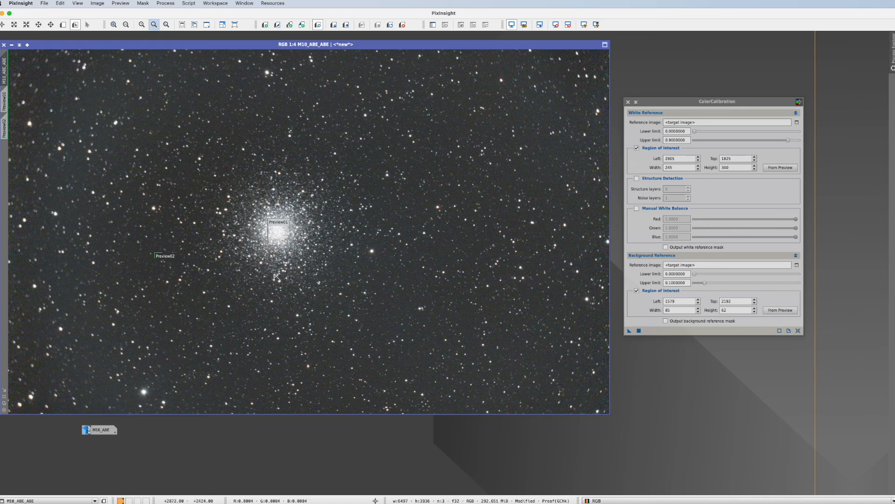
mouse_move(284, 223)
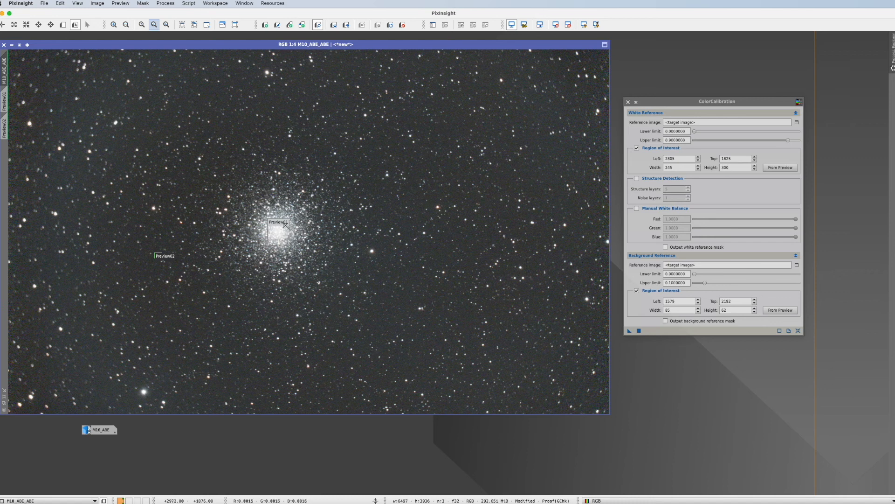
mouse_move(228, 216)
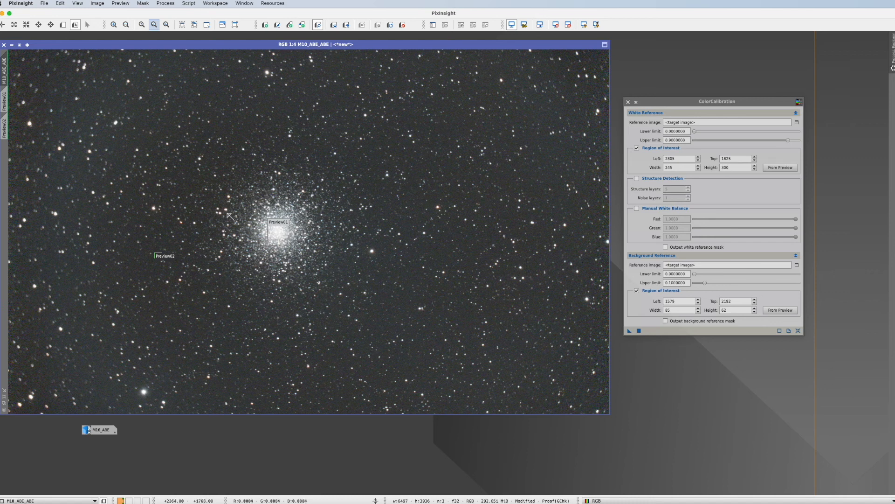
mouse_move(230, 236)
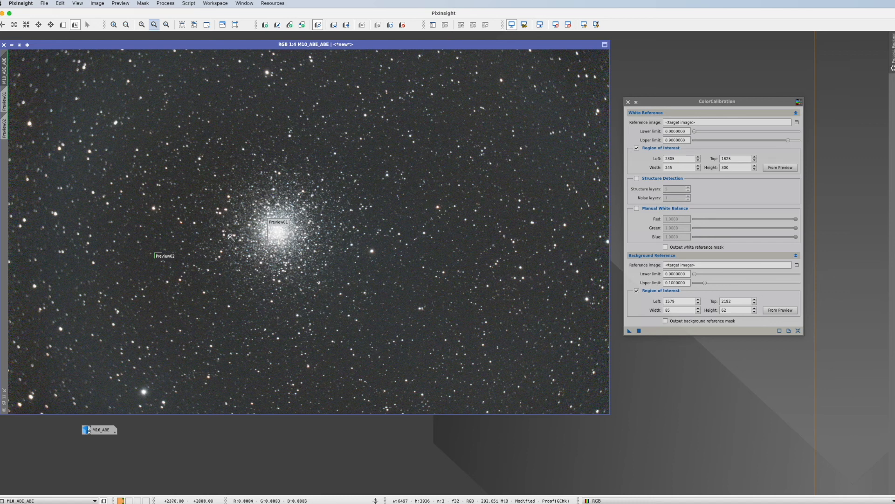
mouse_move(226, 237)
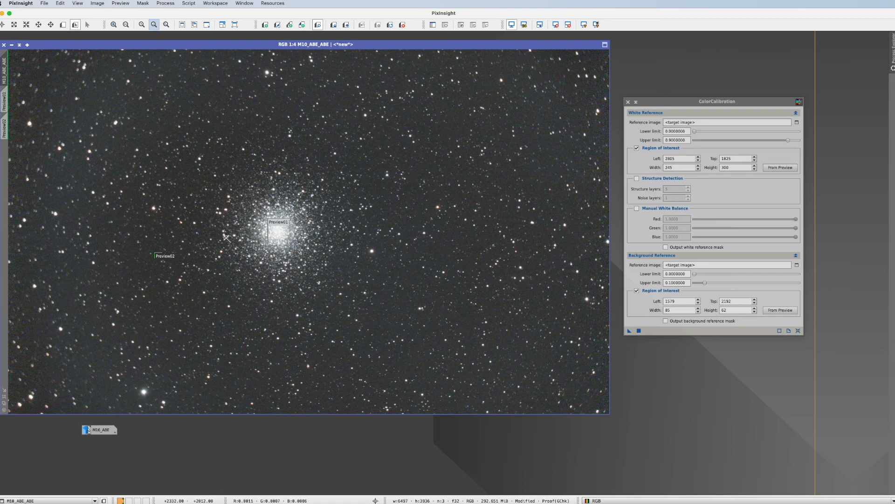
mouse_move(228, 222)
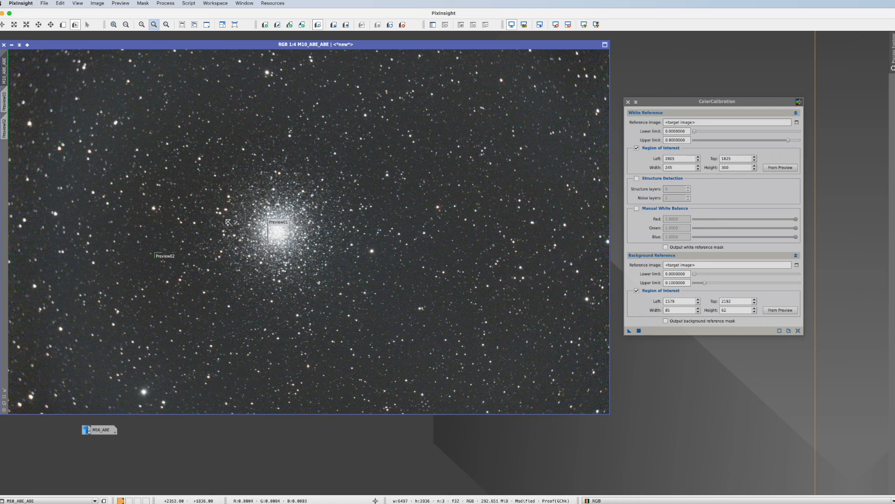
mouse_move(363, 273)
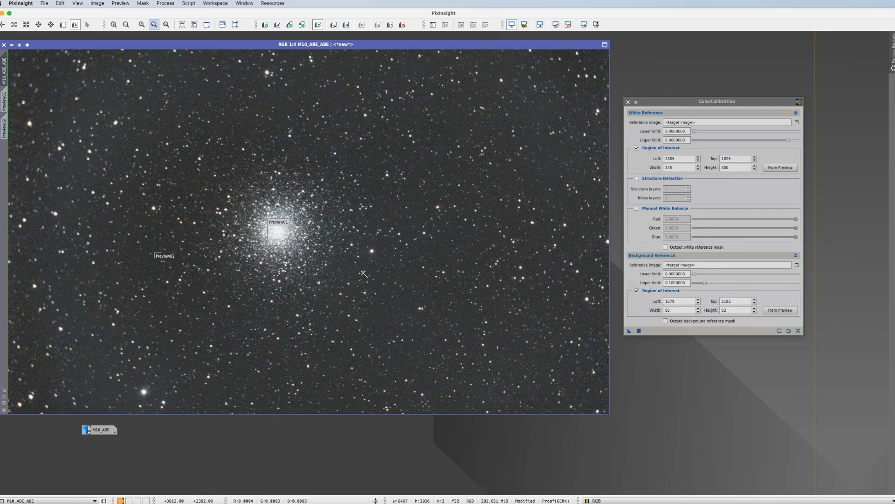
mouse_move(678, 185)
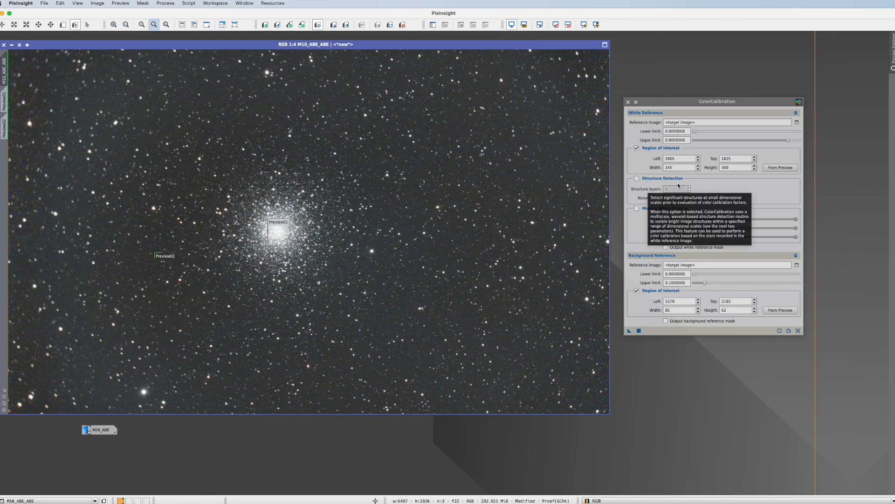
mouse_move(450, 317)
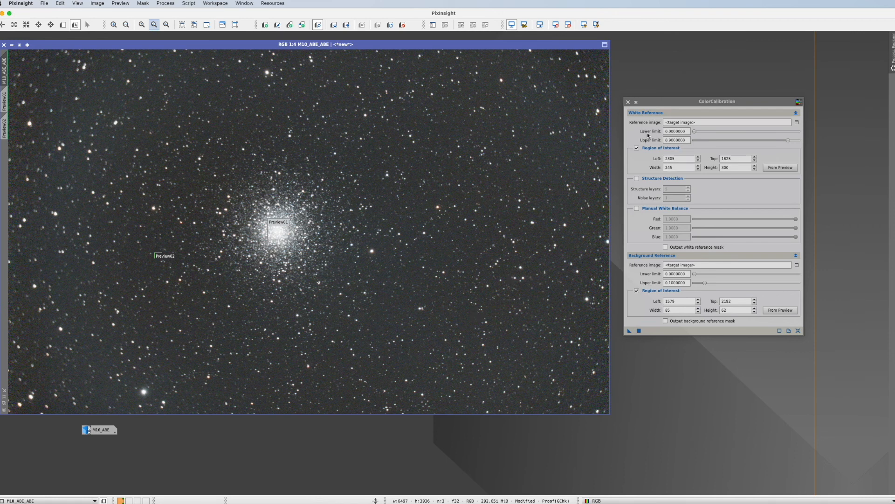
mouse_move(276, 293)
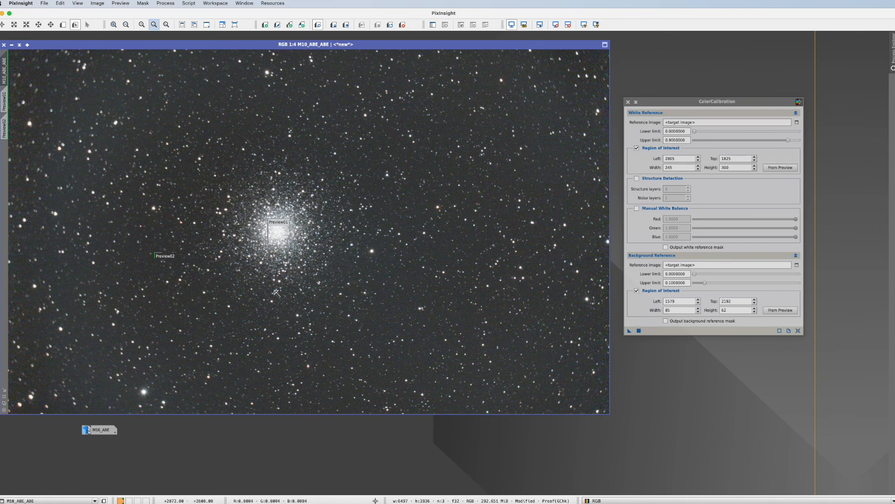
mouse_move(327, 294)
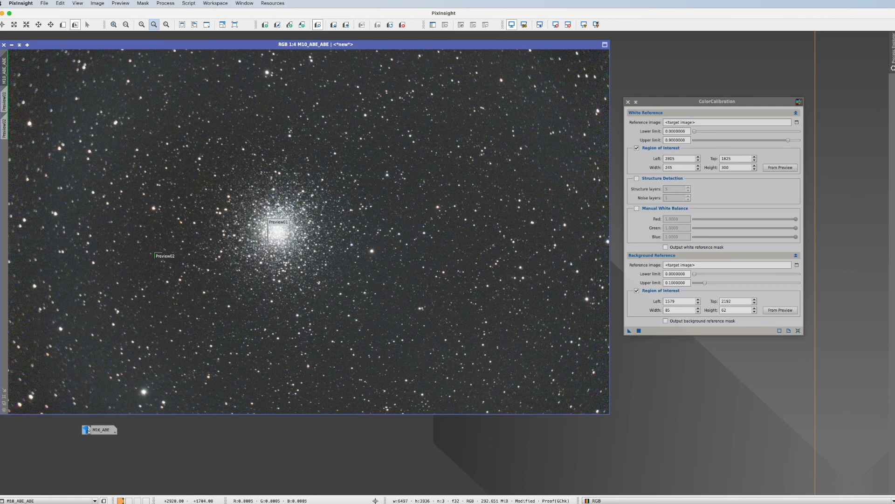
mouse_move(640, 187)
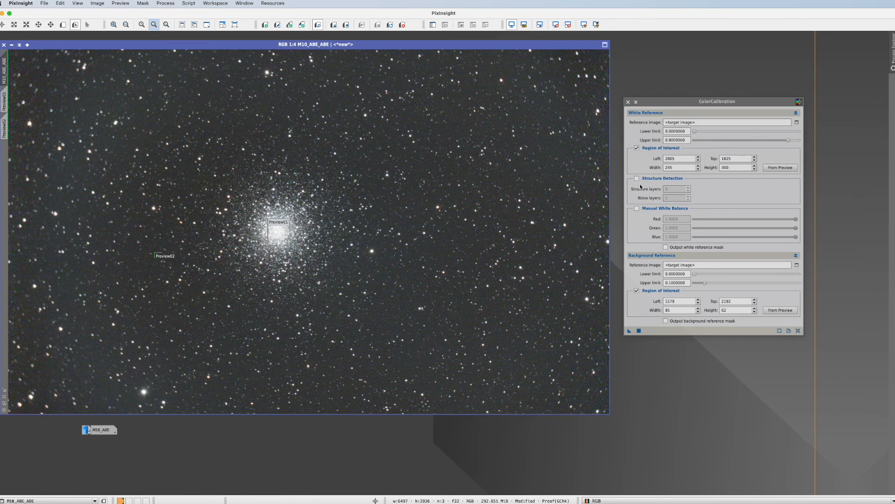
mouse_move(643, 198)
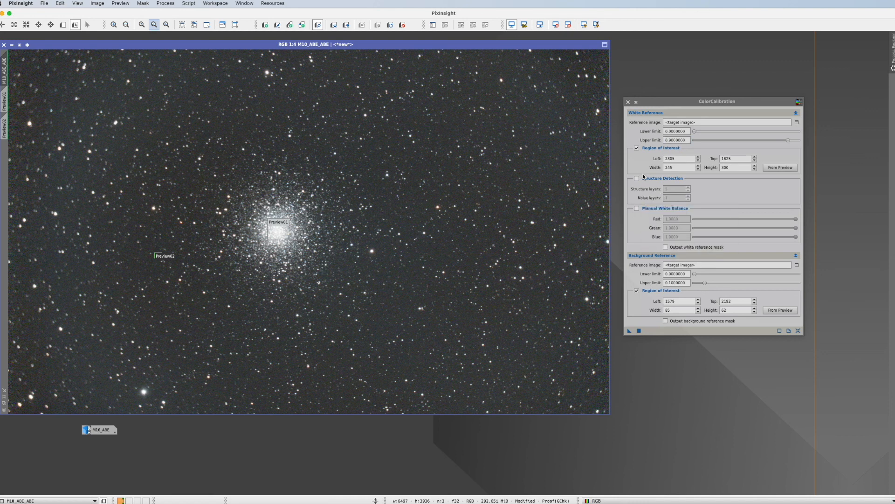
mouse_move(663, 182)
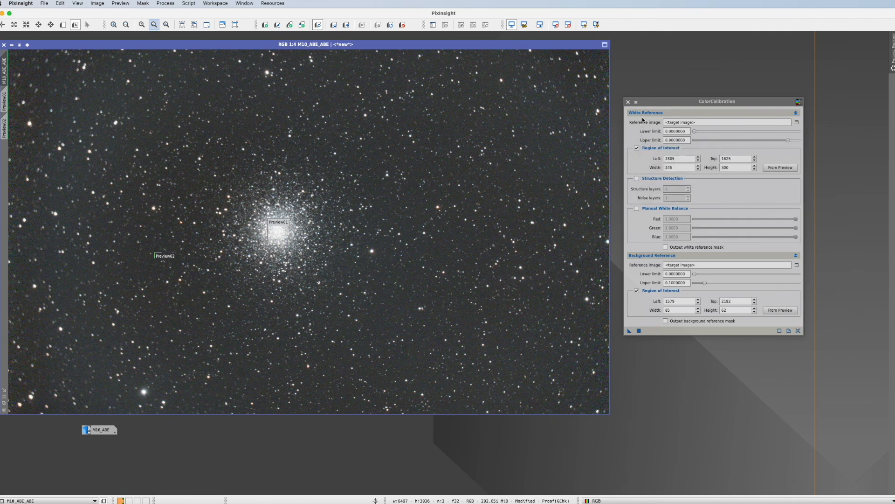
mouse_move(620, 354)
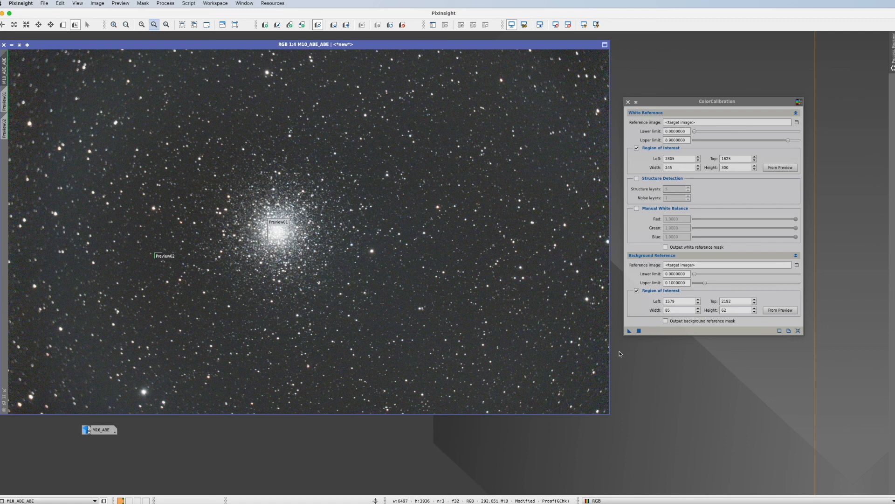
mouse_move(780, 341)
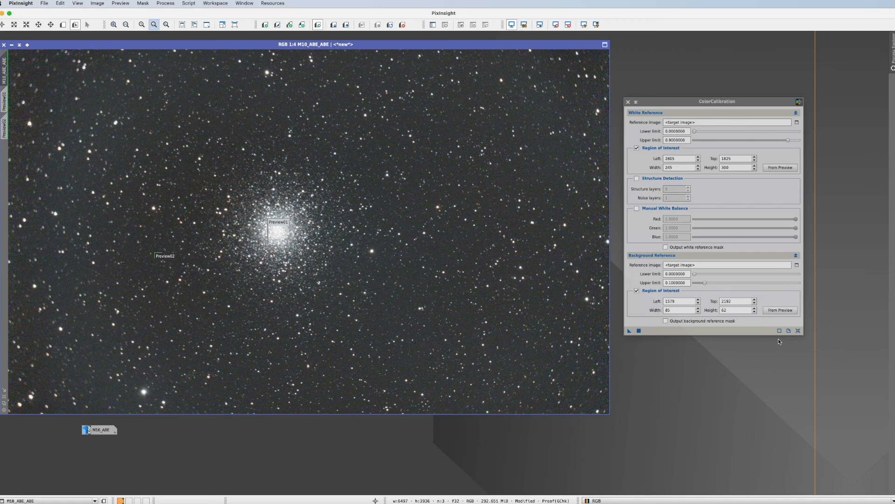
mouse_move(756, 105)
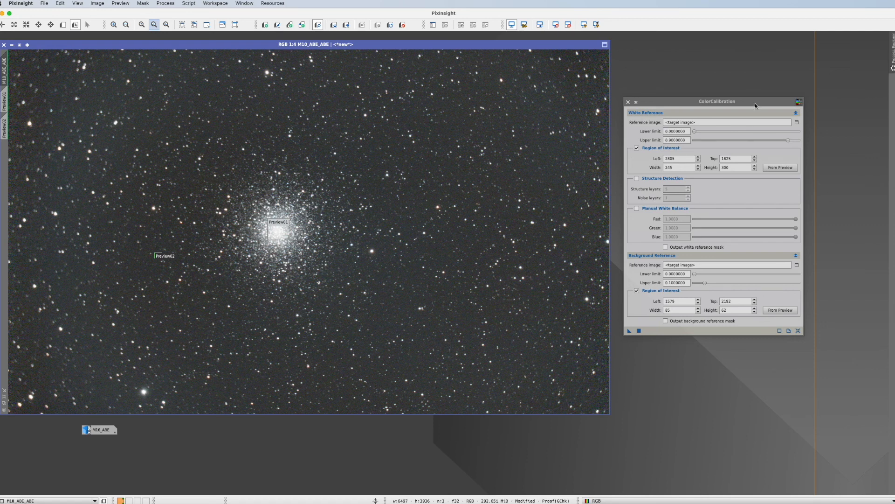
mouse_move(655, 344)
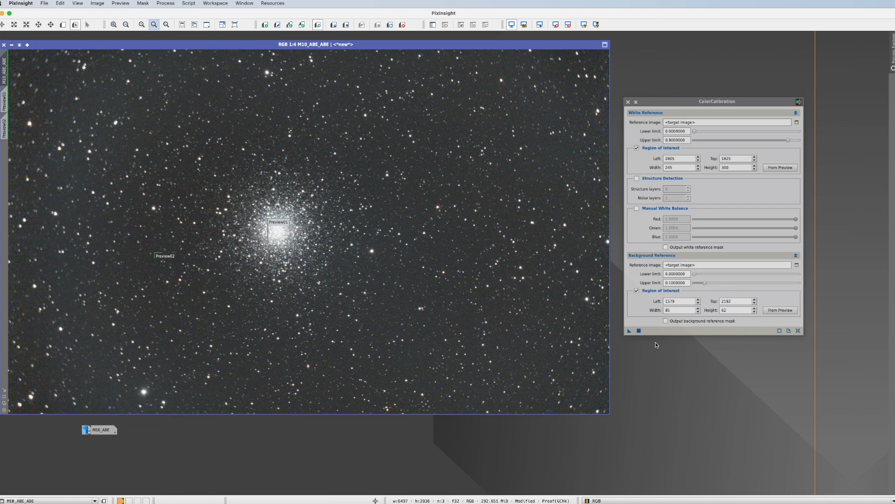